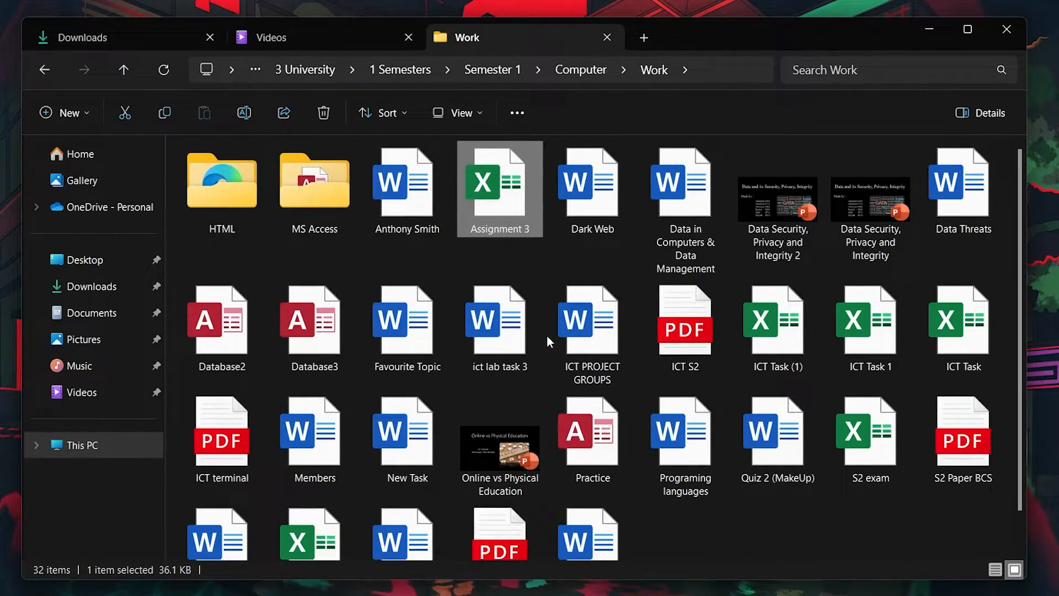
{"action": "mouse_move", "coordinate": [502, 213]}
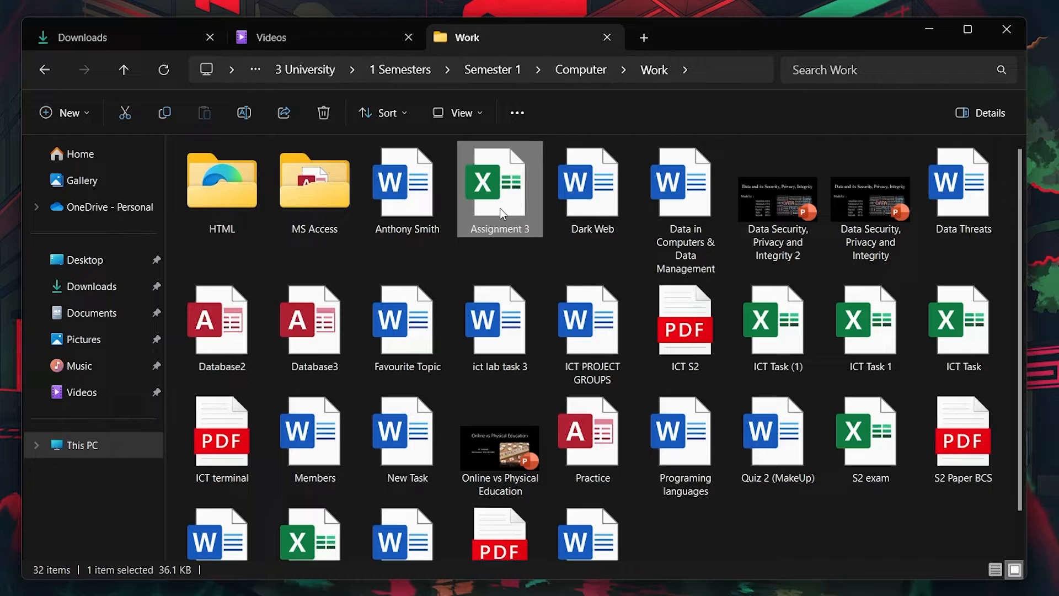
Step: Open the Properties of the Assignment 3 file, with Read-only unticked
{"action": "right_click", "coordinate": [499, 182]}
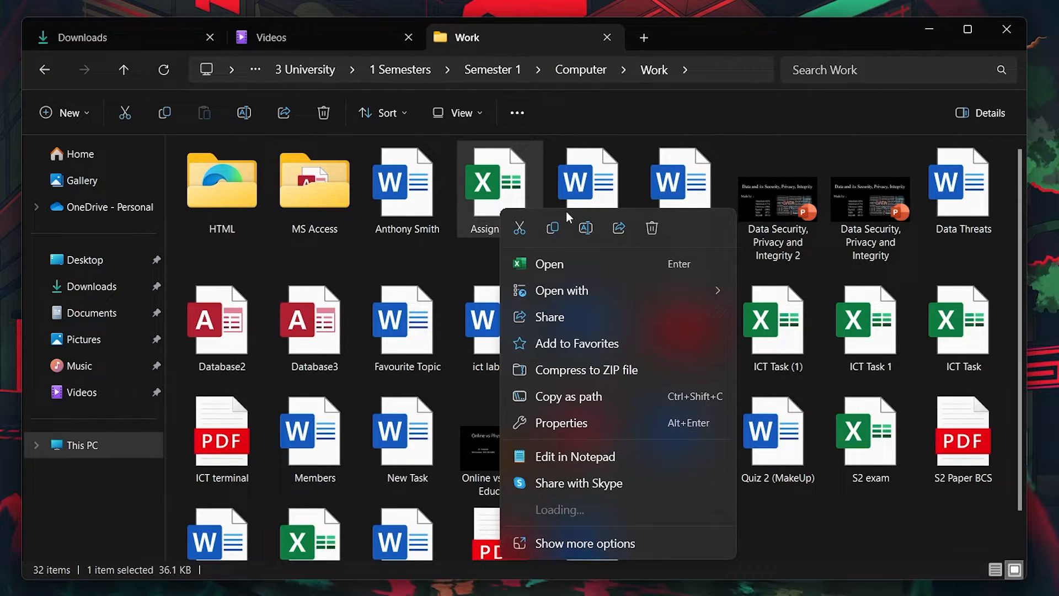
{"action": "left_click", "coordinate": [563, 421]}
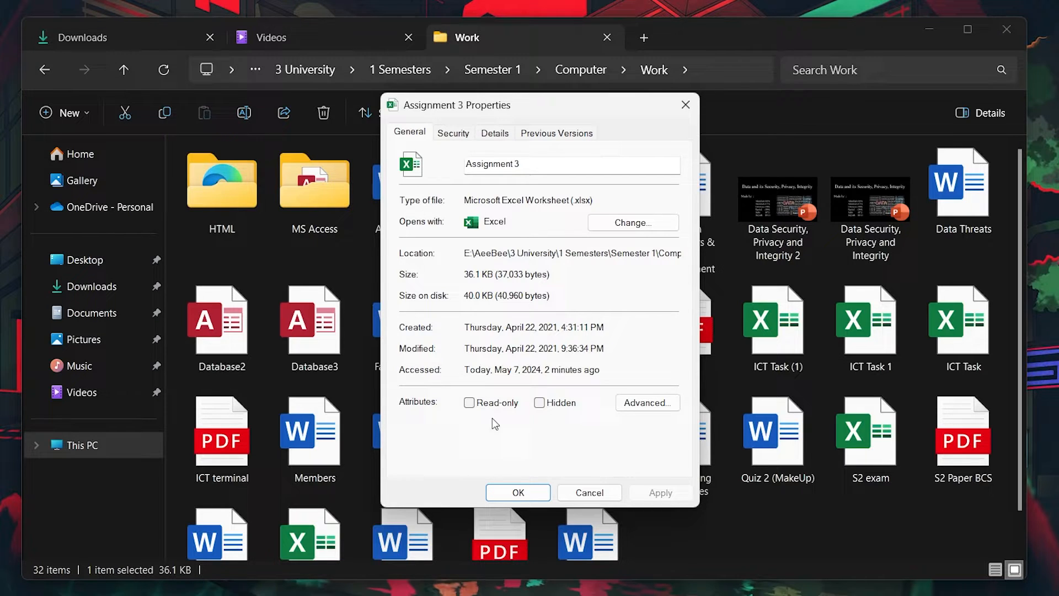
Step: Grant Users Allow Full control on Assignment 3's Security tab, then close Properties
{"action": "left_click", "coordinate": [452, 132]}
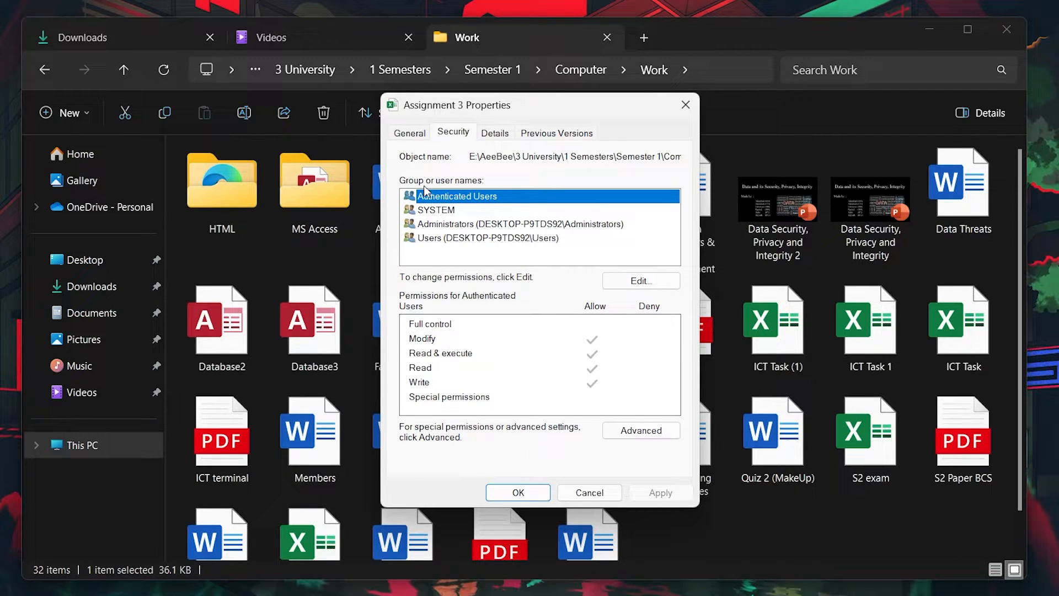
{"action": "left_click", "coordinate": [486, 238]}
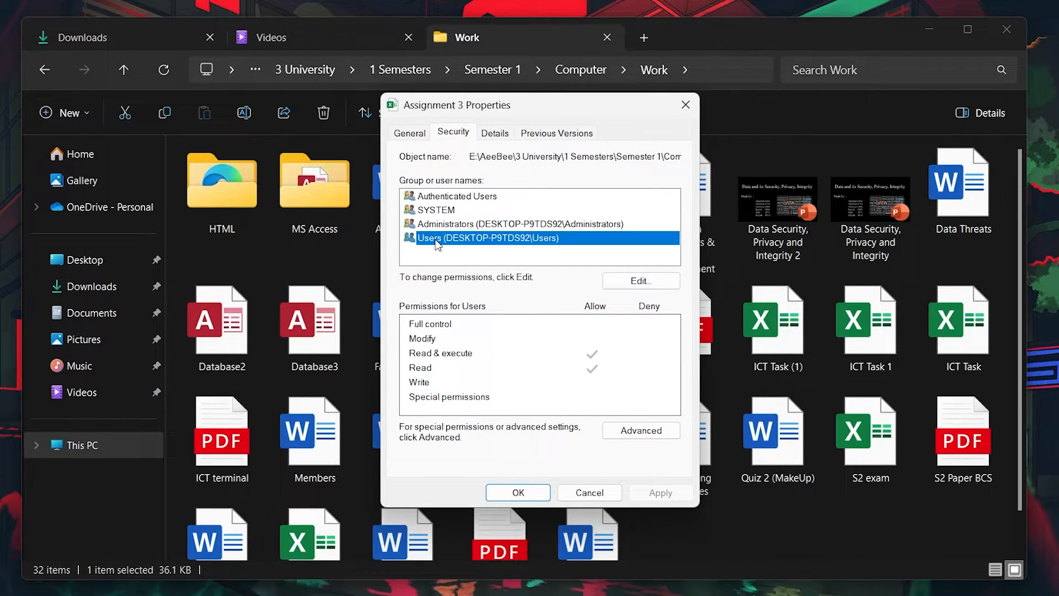
{"action": "left_click", "coordinate": [639, 280]}
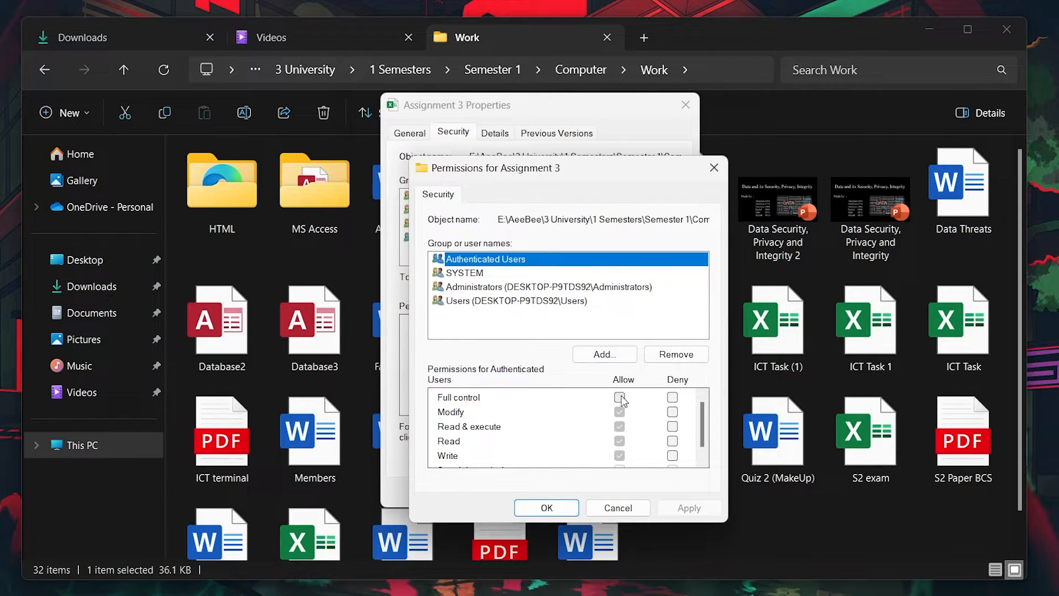
{"action": "left_click", "coordinate": [619, 397]}
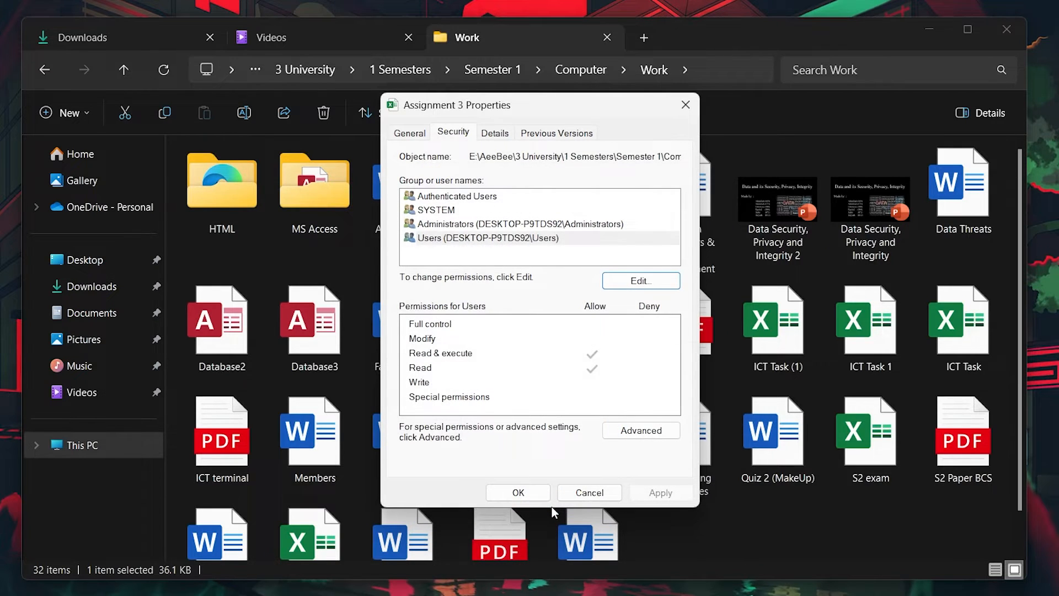
{"action": "mouse_move", "coordinate": [540, 303]}
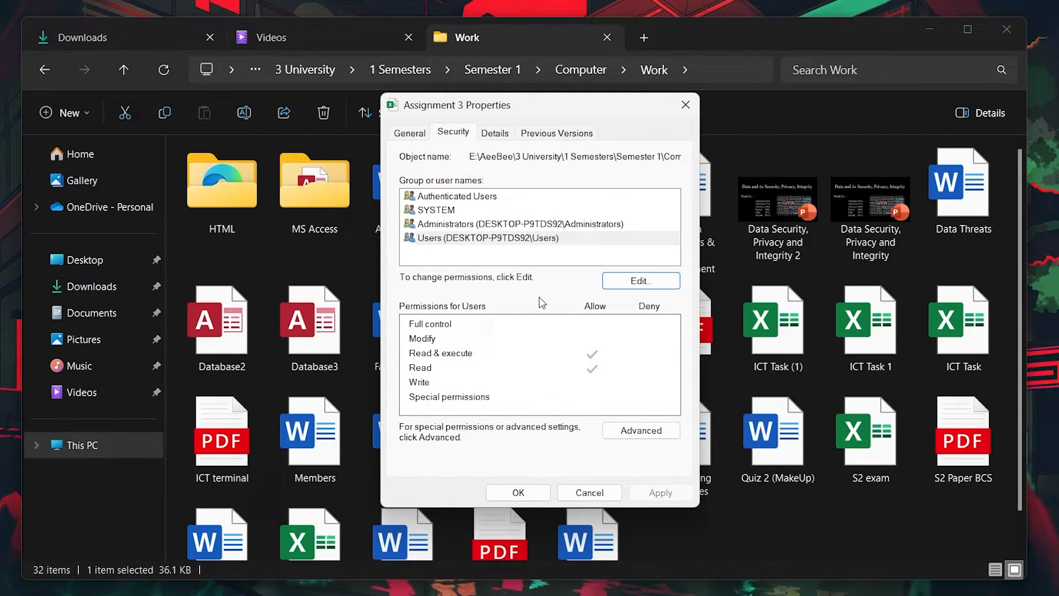
{"action": "mouse_move", "coordinate": [535, 295]}
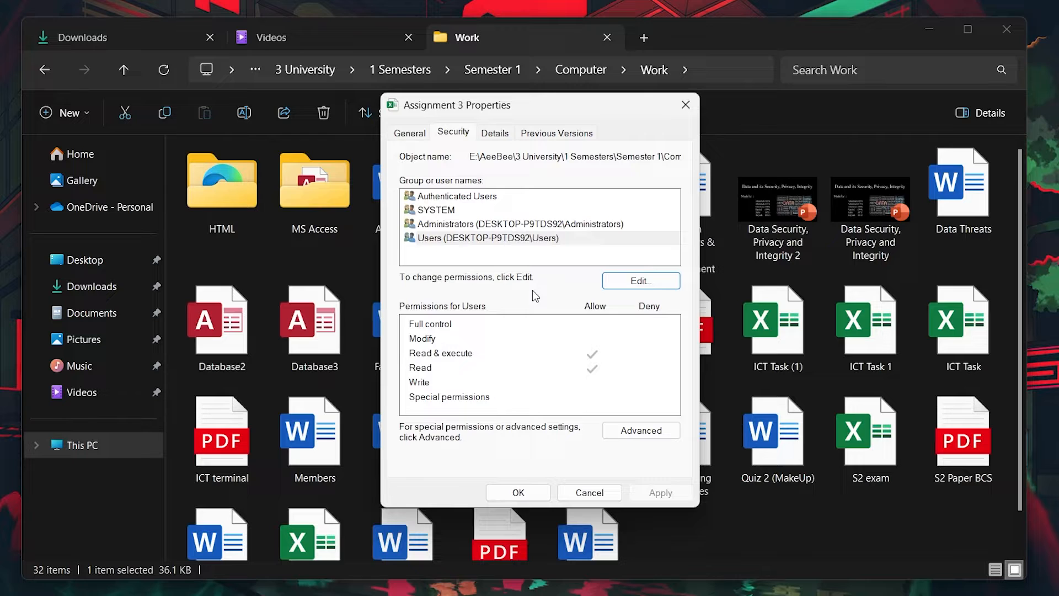
{"action": "mouse_move", "coordinate": [518, 491]}
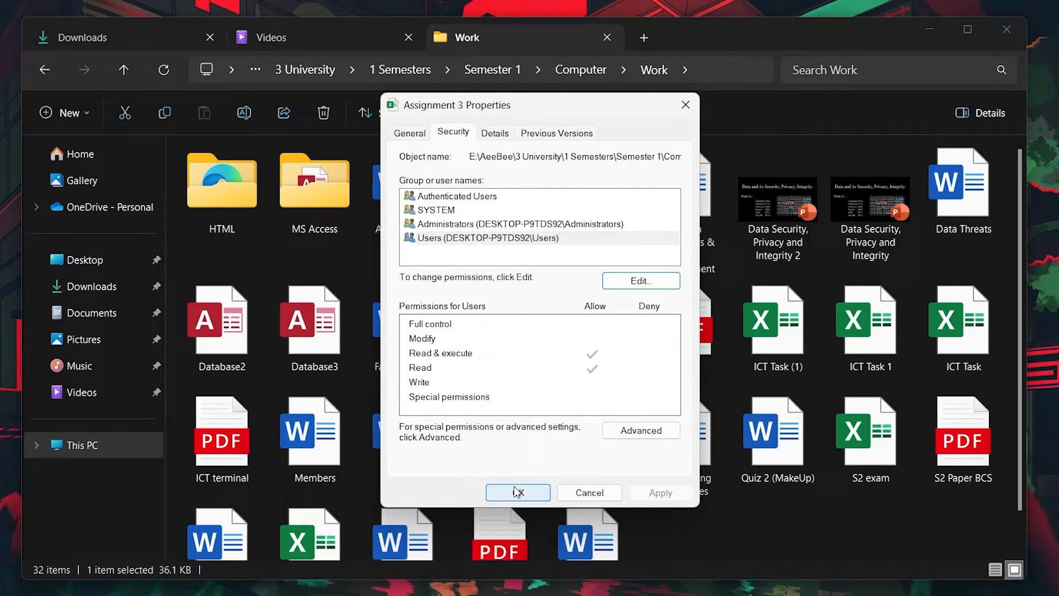
{"action": "left_click", "coordinate": [518, 491]}
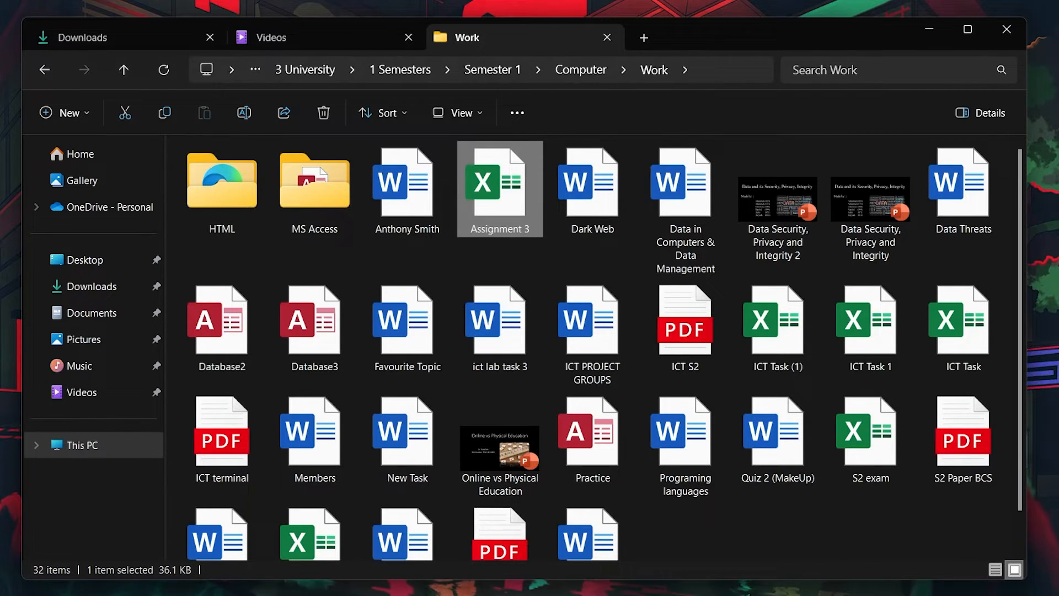
Step: Open Assignment 3 in Excel and view Protect Sheet options without protecting the sheet
{"action": "double_click", "coordinate": [498, 182]}
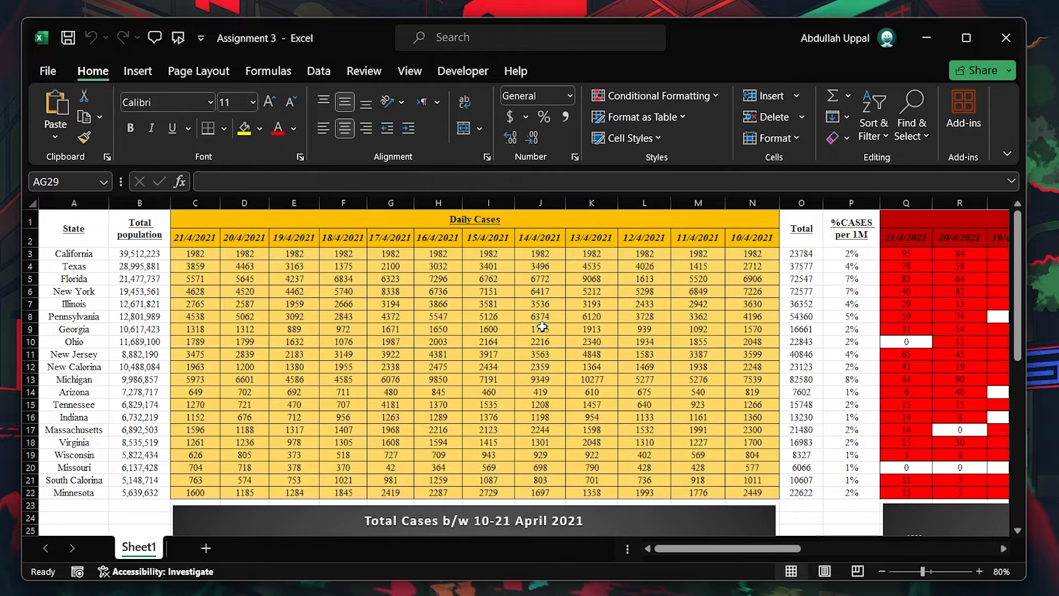
{"action": "left_click", "coordinate": [363, 70]}
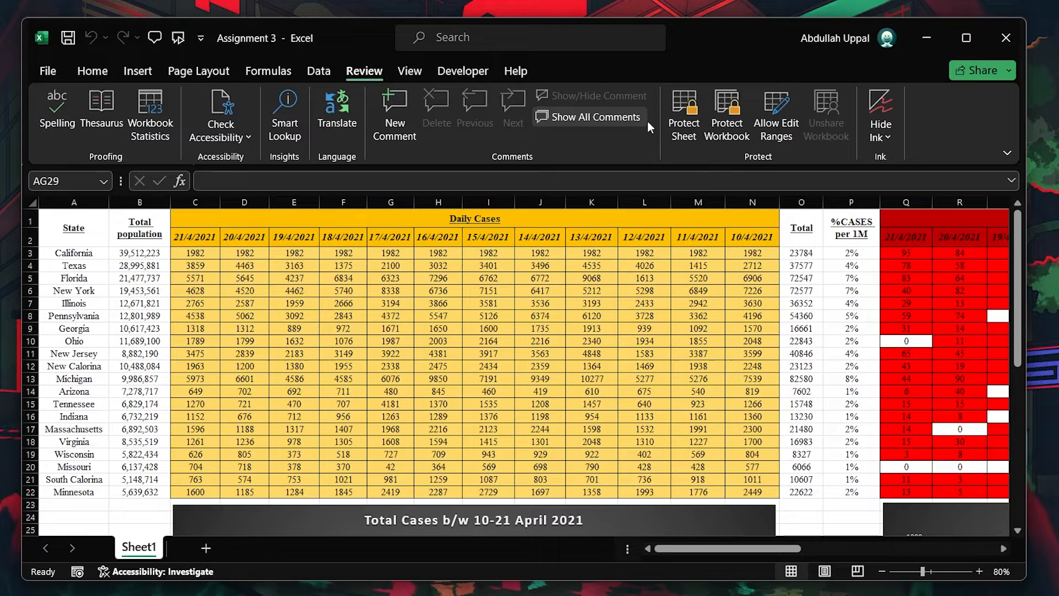
{"action": "mouse_move", "coordinate": [683, 114]}
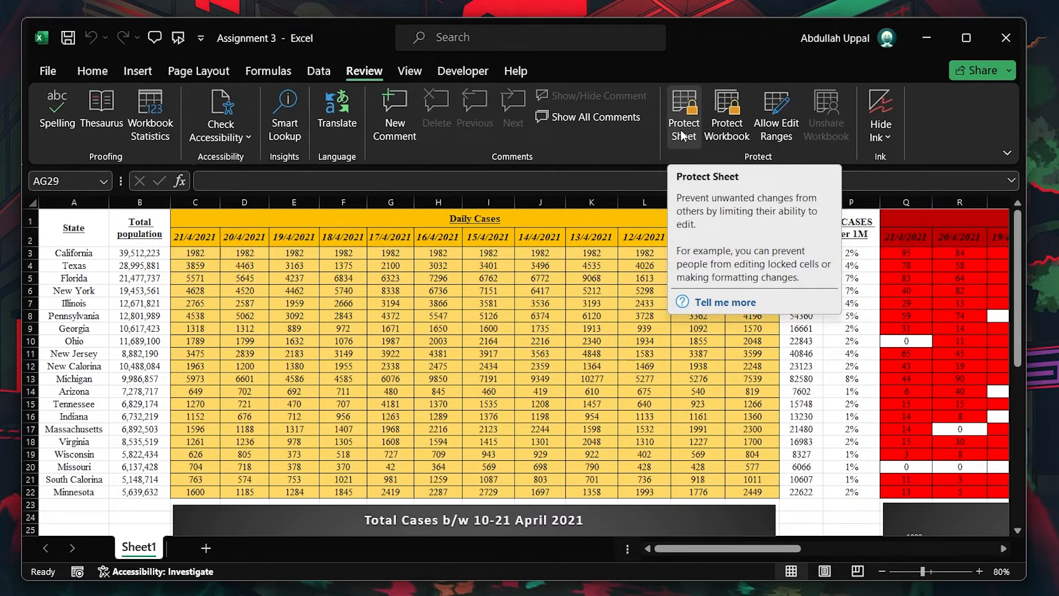
{"action": "left_click", "coordinate": [682, 114]}
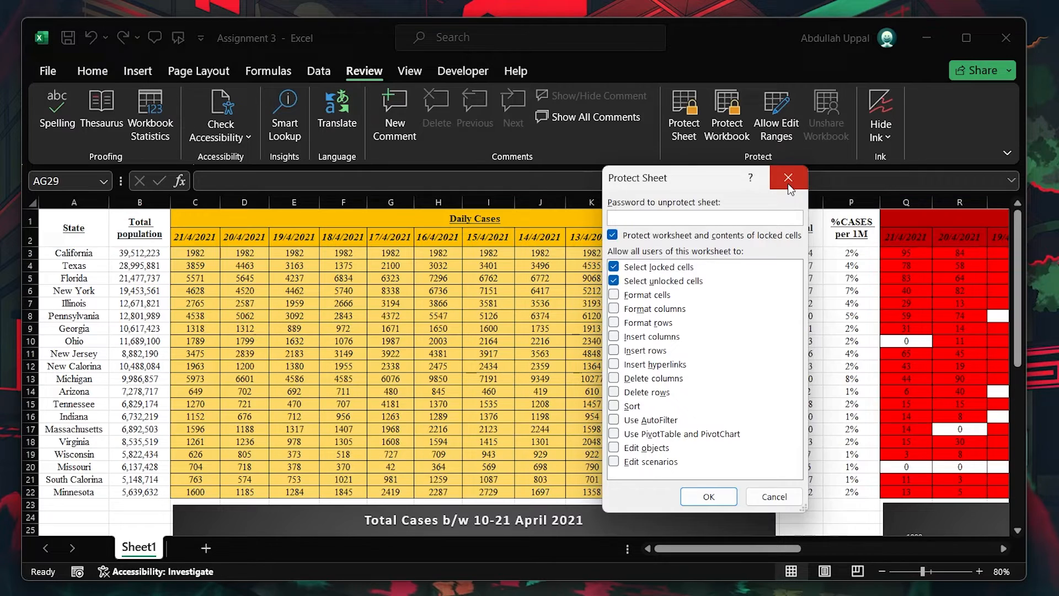
{"action": "left_click", "coordinate": [788, 177]}
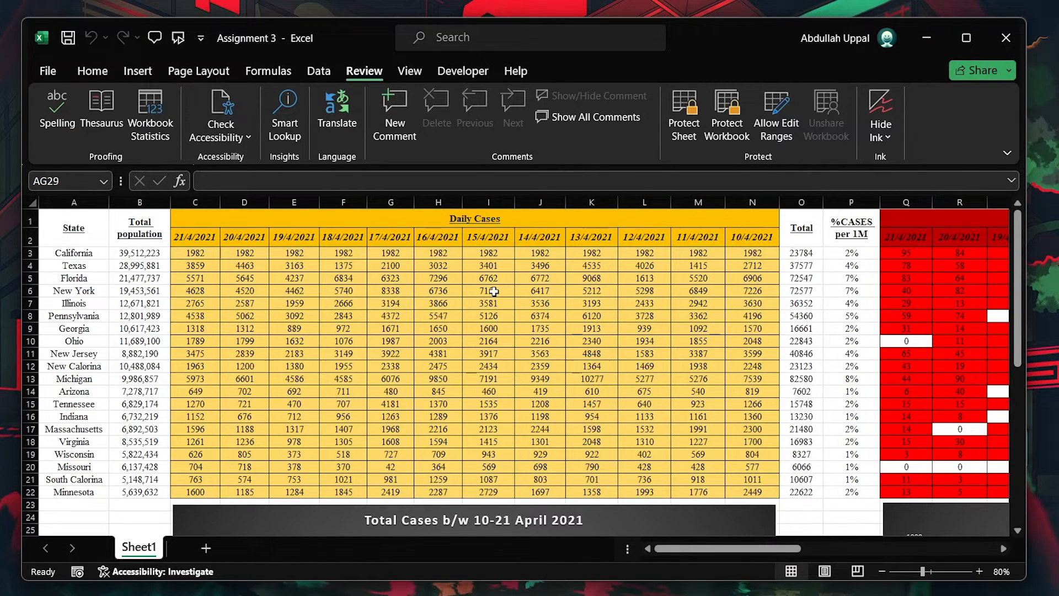
{"action": "mouse_move", "coordinate": [490, 292]}
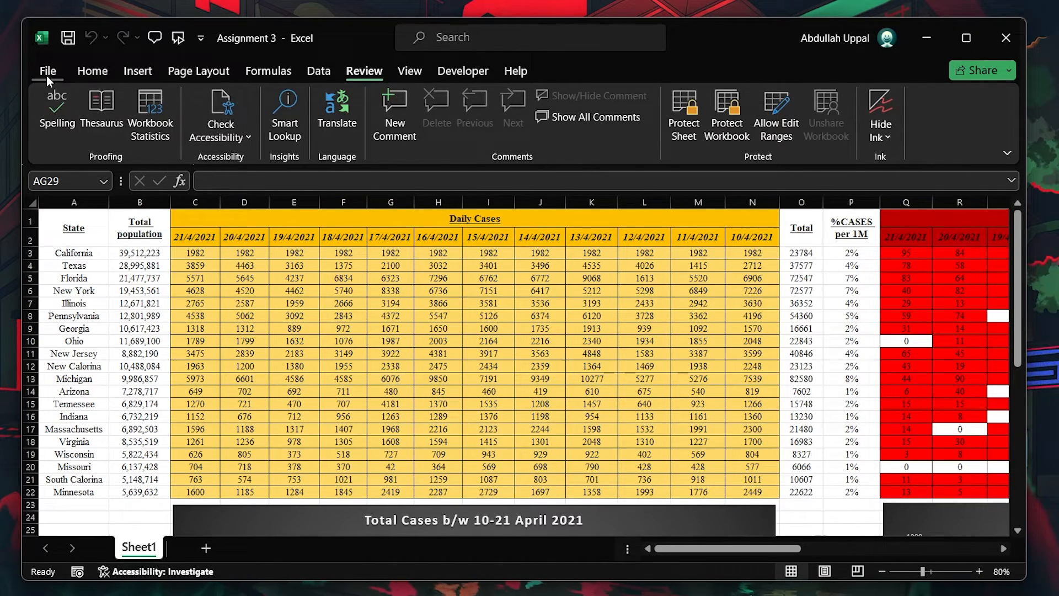
Step: Go to the Trust Center page of Excel Options
{"action": "left_click", "coordinate": [47, 70]}
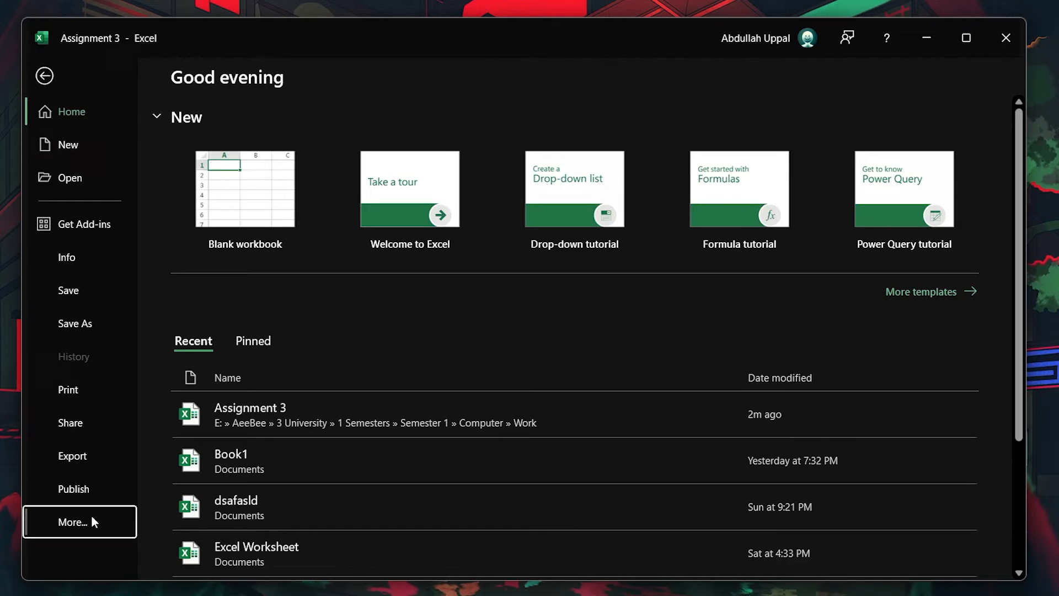
{"action": "left_click", "coordinate": [44, 75]}
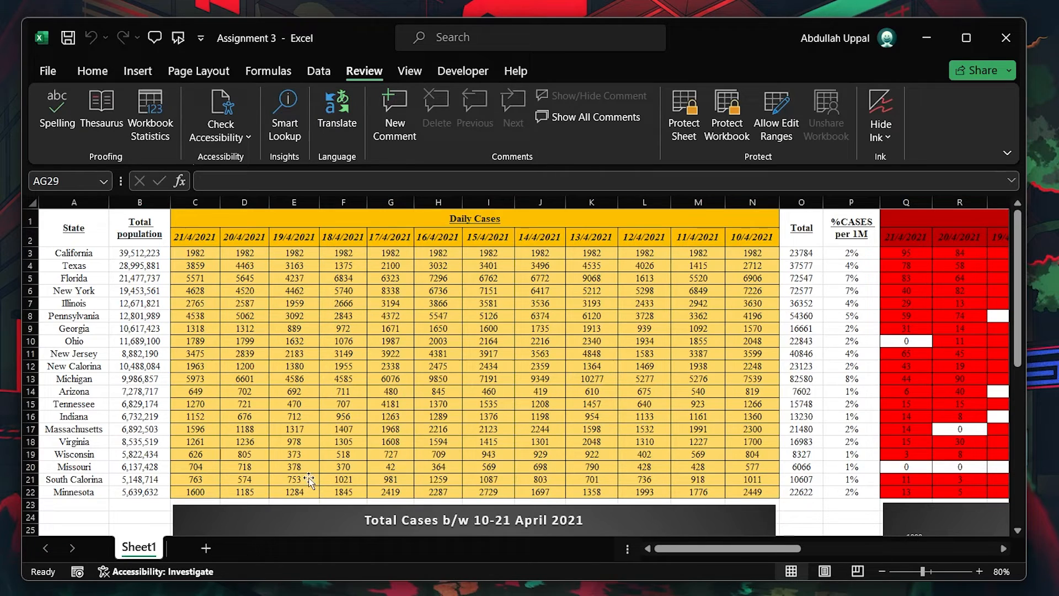
{"action": "left_click", "coordinate": [48, 70]}
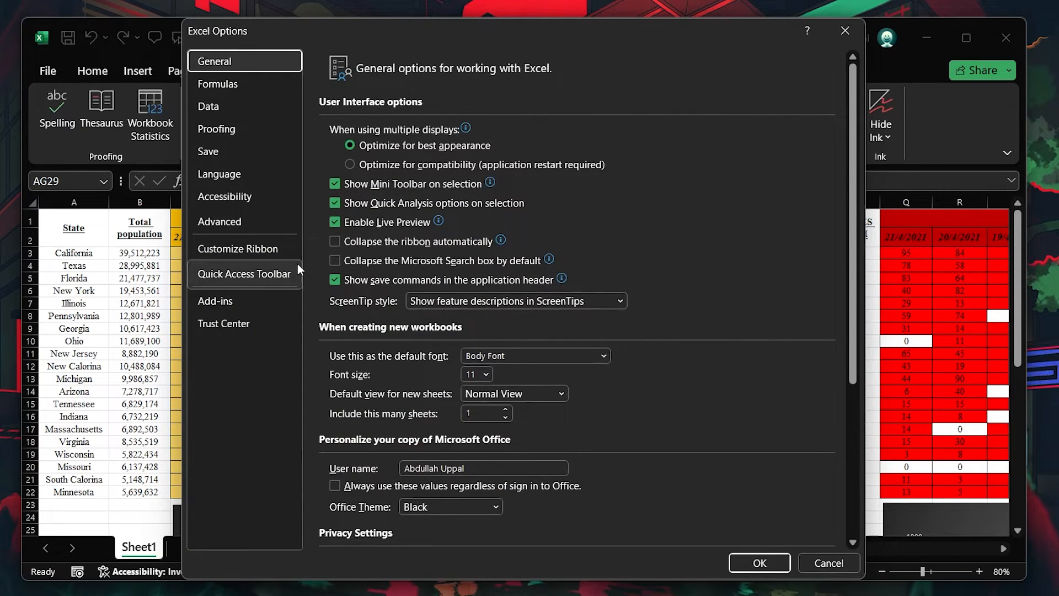
{"action": "left_click", "coordinate": [223, 322]}
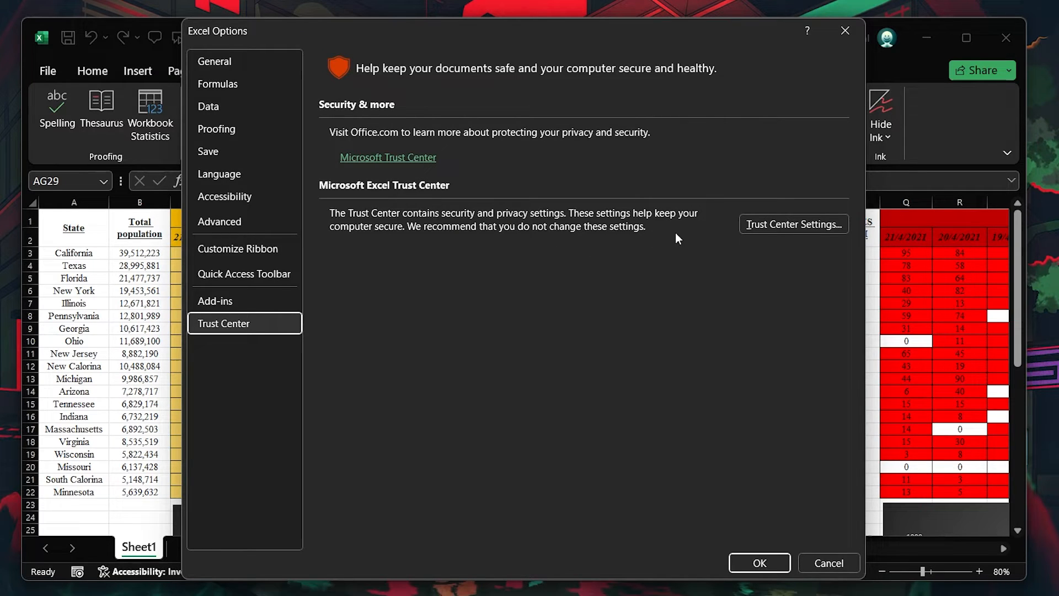
Step: Untick all three Protected View options in Trust Center Settings and confirm
{"action": "left_click", "coordinate": [793, 224]}
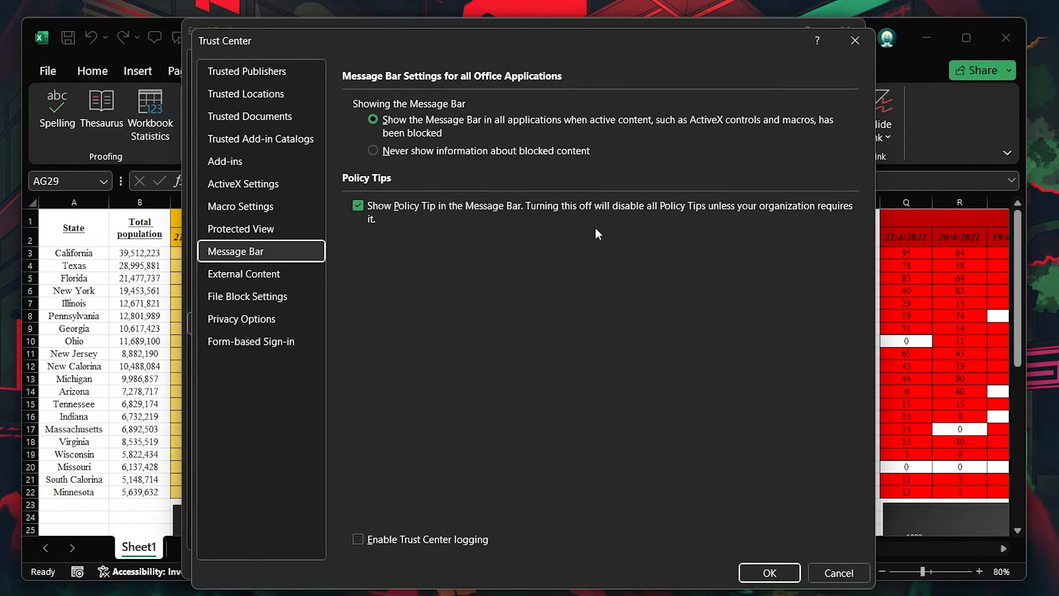
{"action": "left_click", "coordinate": [241, 228]}
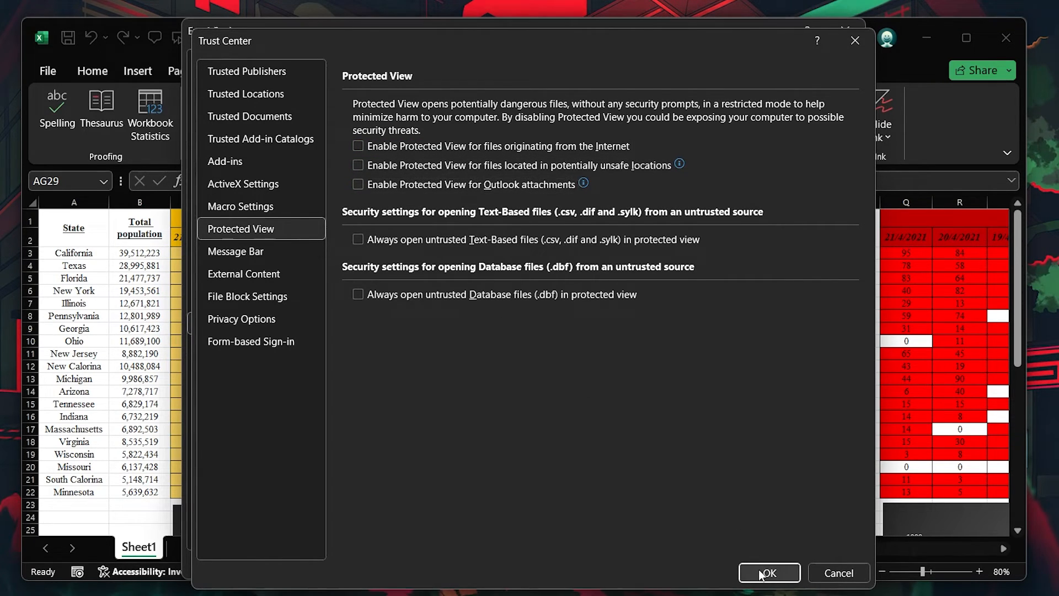
{"action": "left_click", "coordinate": [768, 572]}
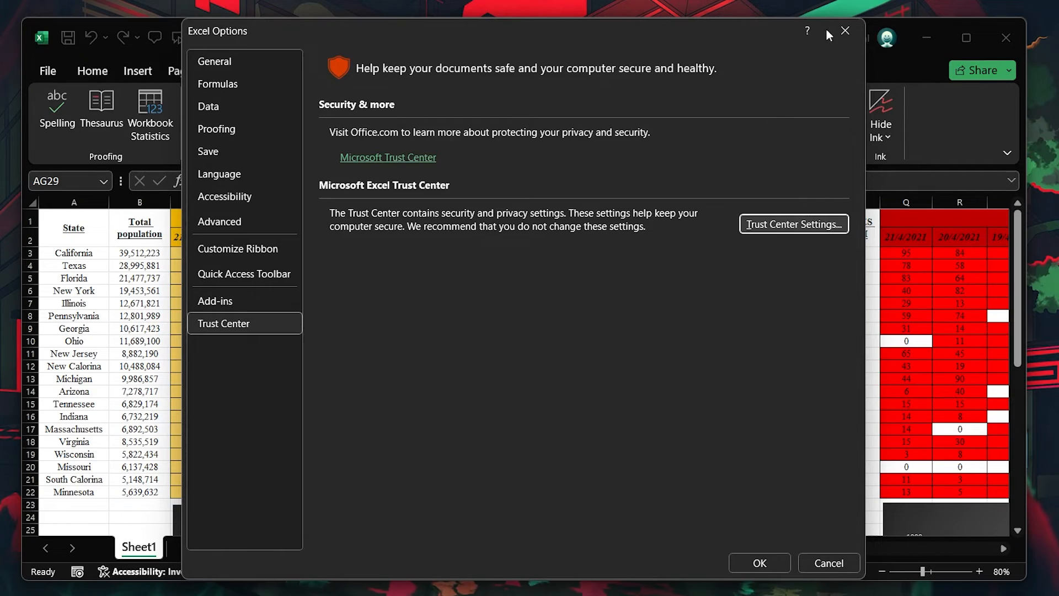